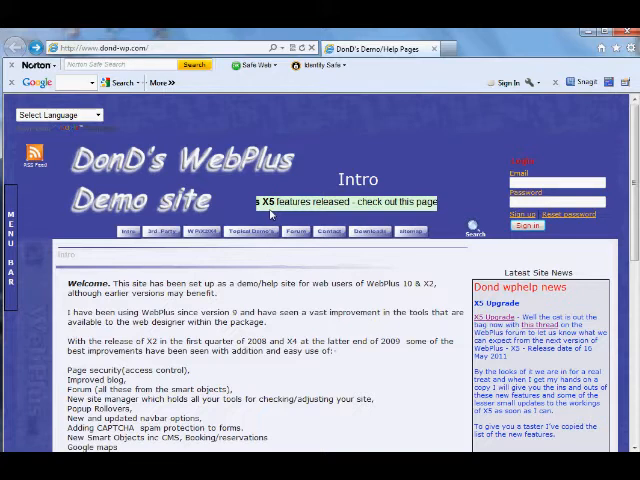
mouse_move(270, 215)
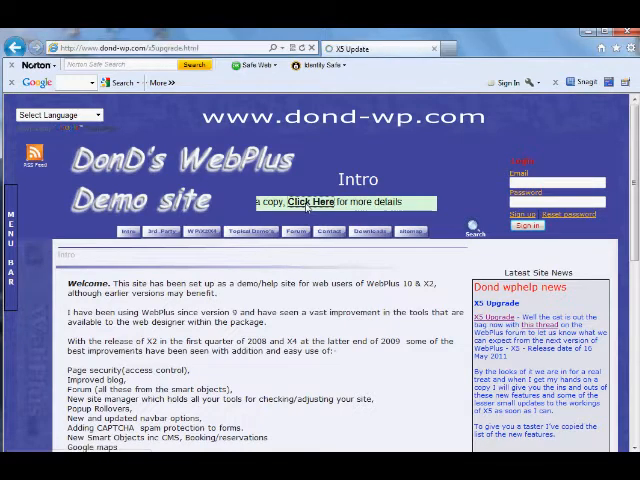
Follow the ticker's 'Click Here' link to load the X5 Upgrade features page.
left_click(311, 201)
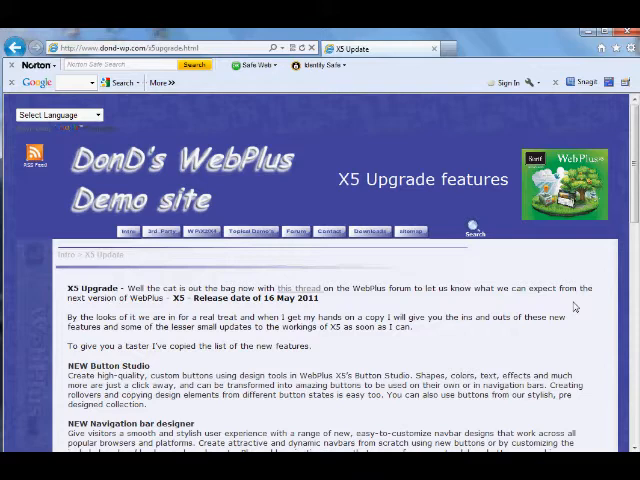
Scroll past Button Studio, Lightboxes and Master Pages down to Upgrade Wizard and PayPal Mini Carts.
scroll("down", 3)
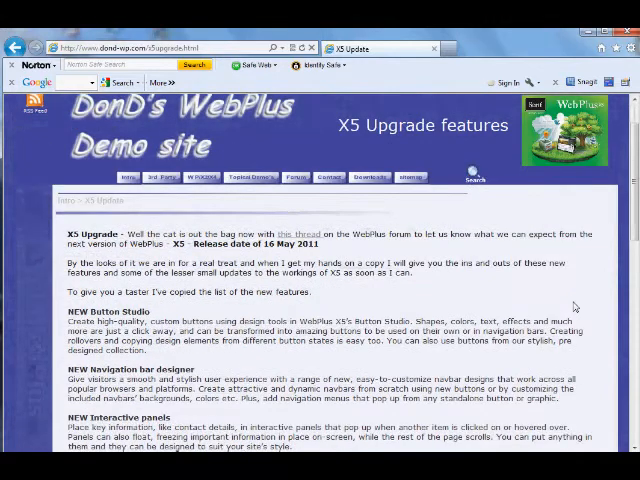
scroll("down", 3)
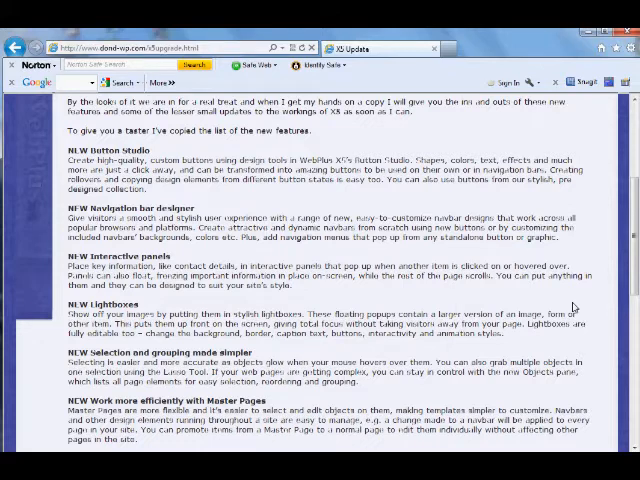
scroll("down", 3)
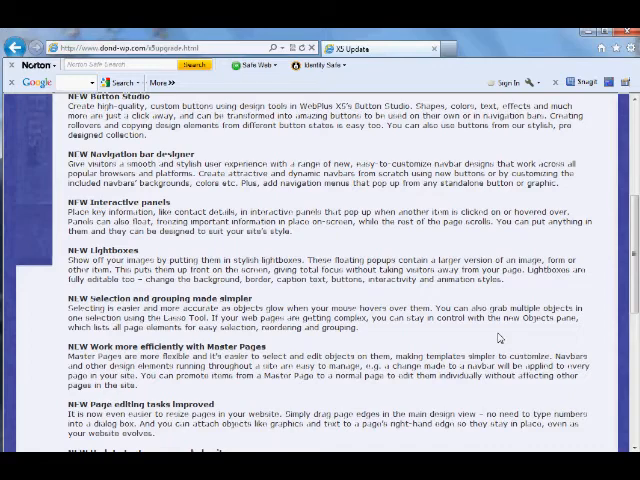
scroll("down", 3)
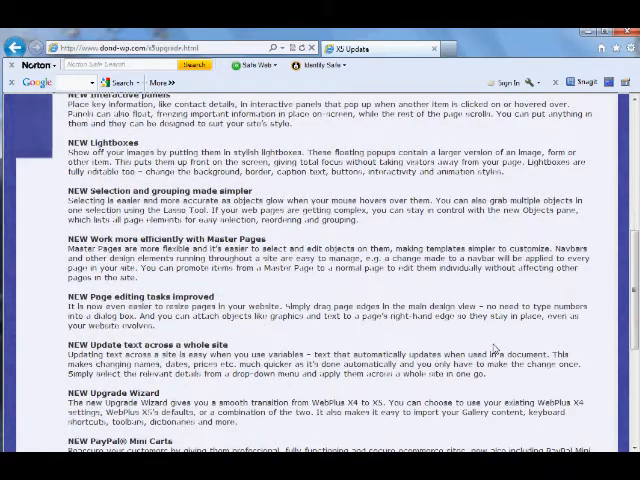
scroll("down", 3)
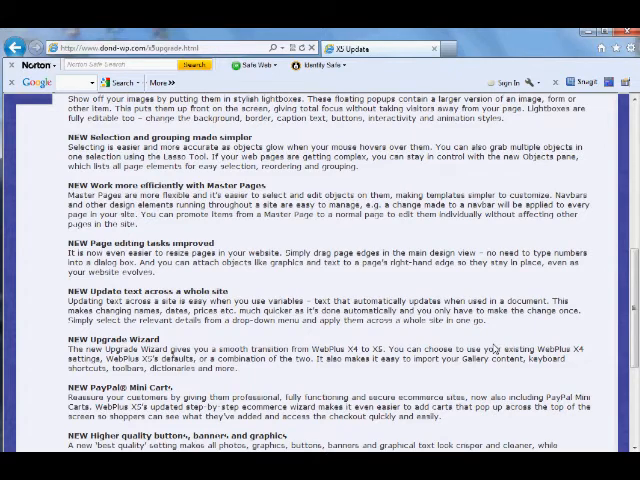
Scroll past IMPROVED Google Maps to the list's end, then back up slightly.
scroll("down", 3)
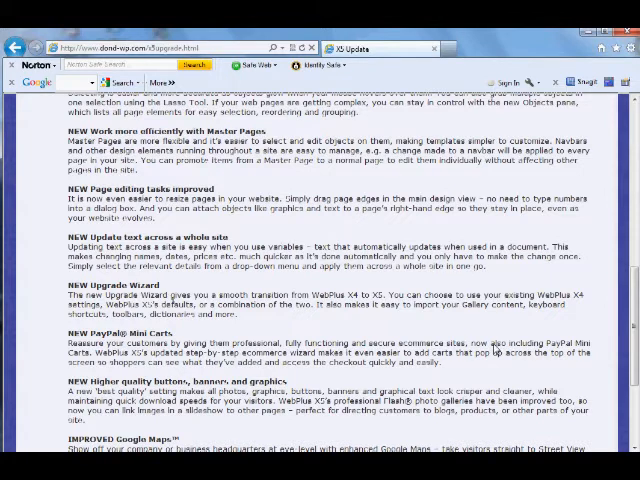
scroll("down", 3)
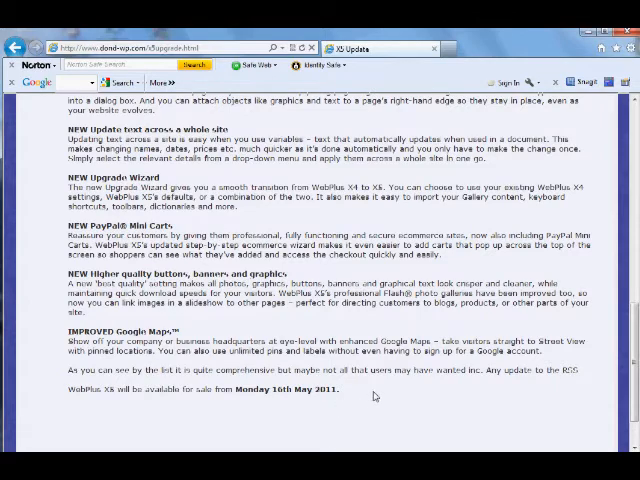
scroll("up", 3)
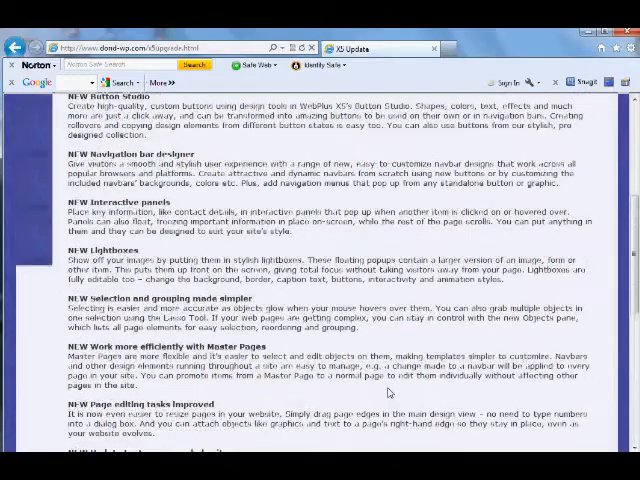
Scroll up to the page header, release date and Button Studio.
scroll("up", 3)
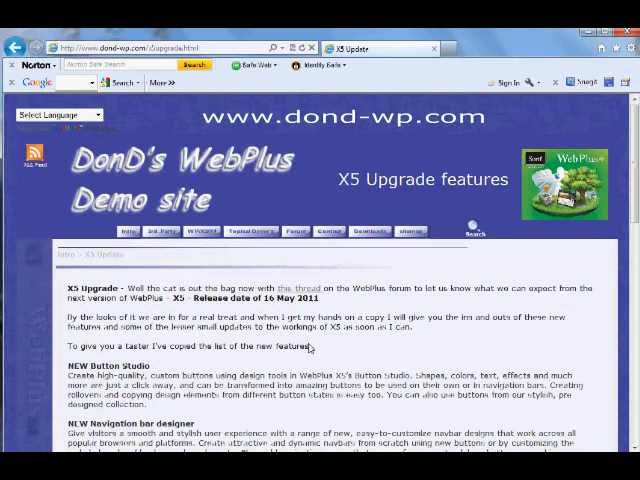
mouse_move(311, 347)
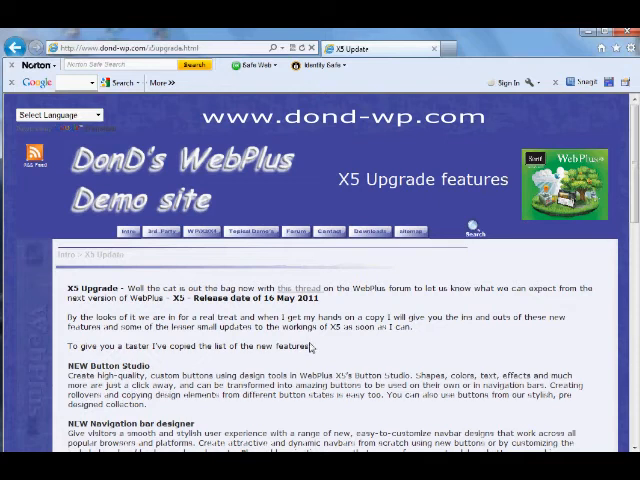